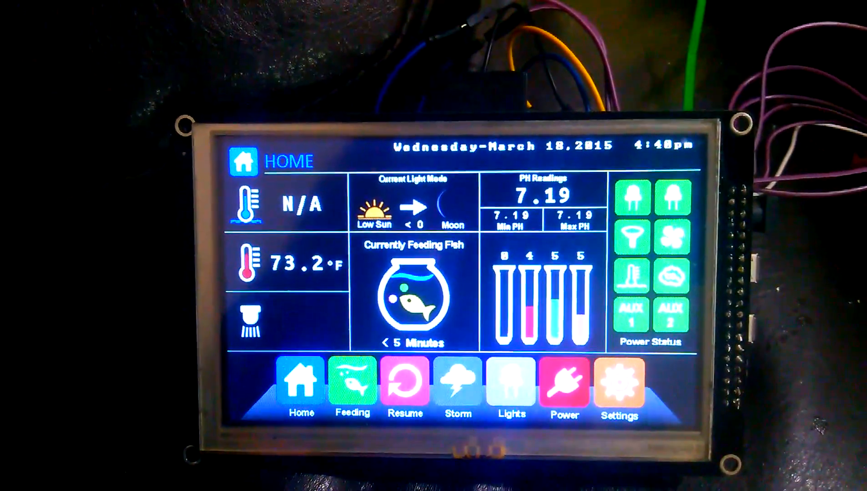
Go from the Home screen through Settings to the Lightning Storm Mode page.
left_click(619, 382)
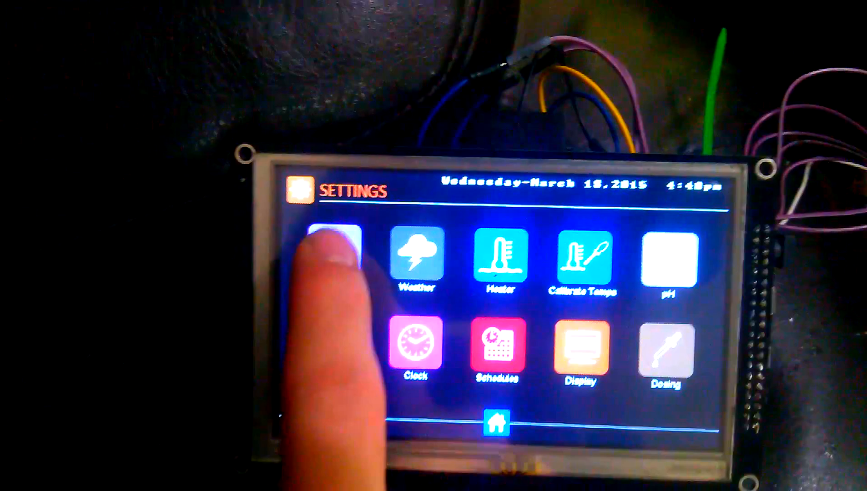
left_click(335, 255)
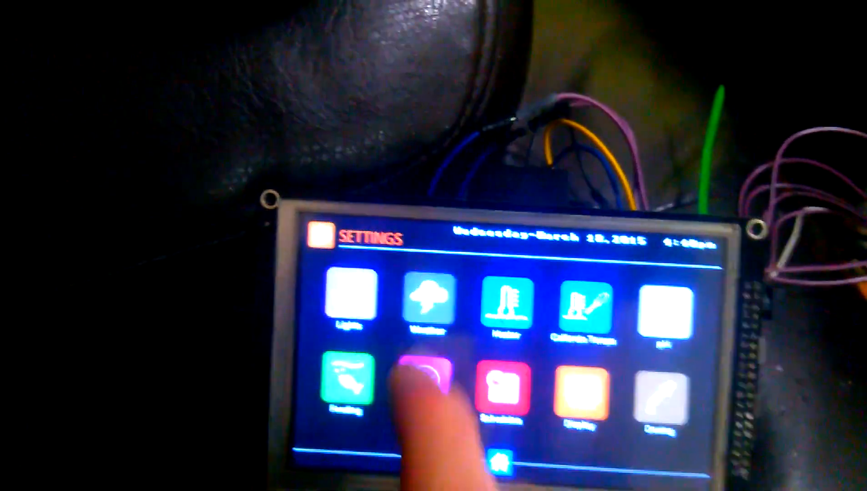
left_click(431, 304)
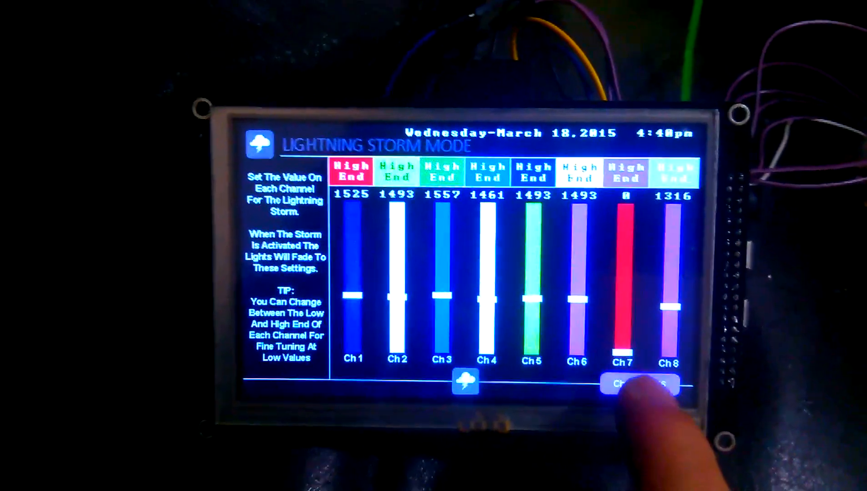
Page between storm channels 9–16 and 1–8, then return to Weather Settings.
left_click(639, 384)
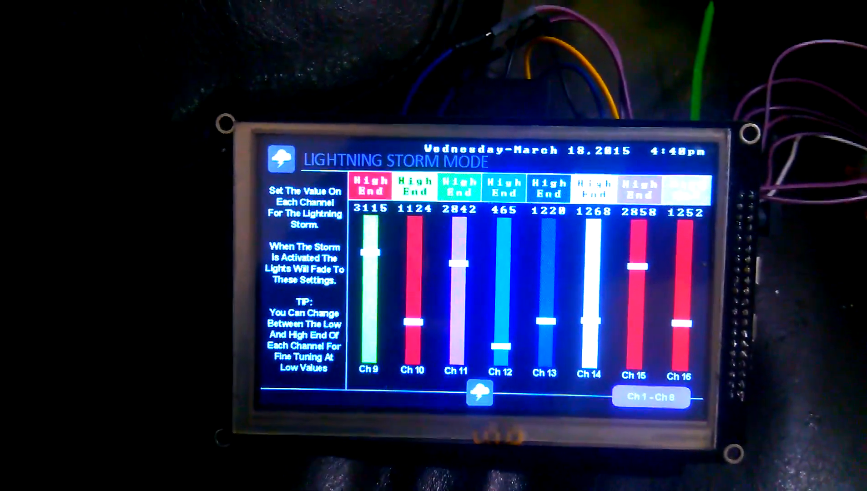
left_click(651, 397)
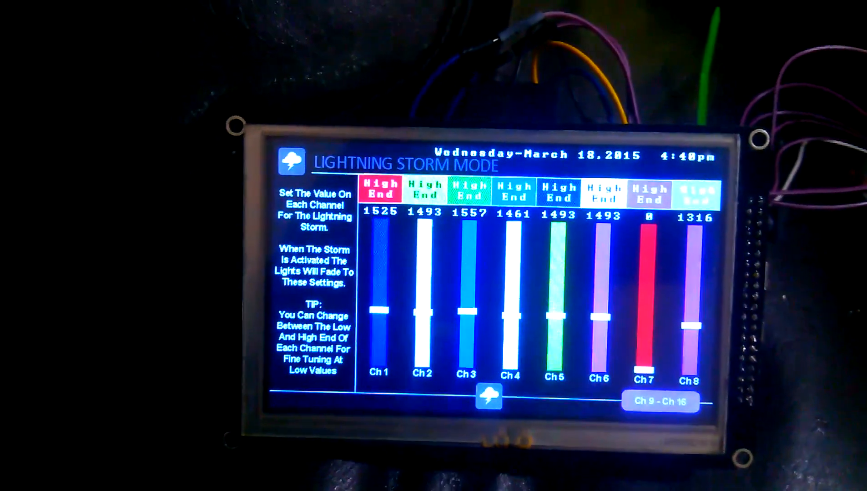
left_click(661, 402)
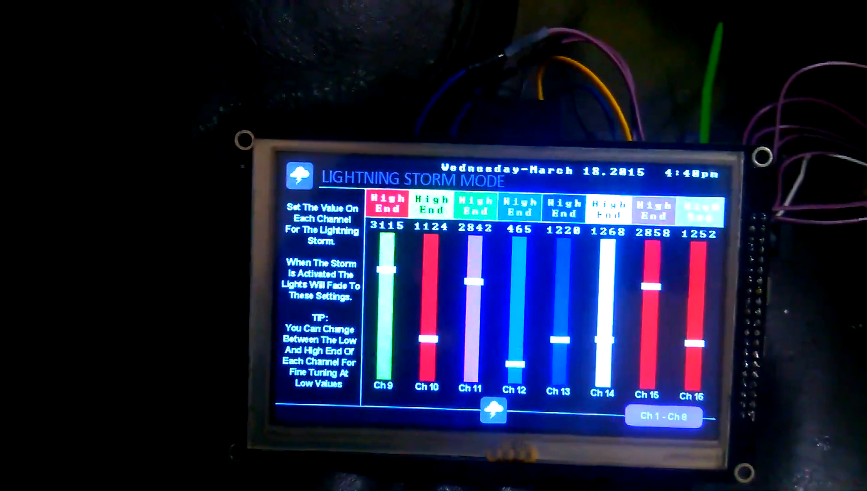
left_click(493, 412)
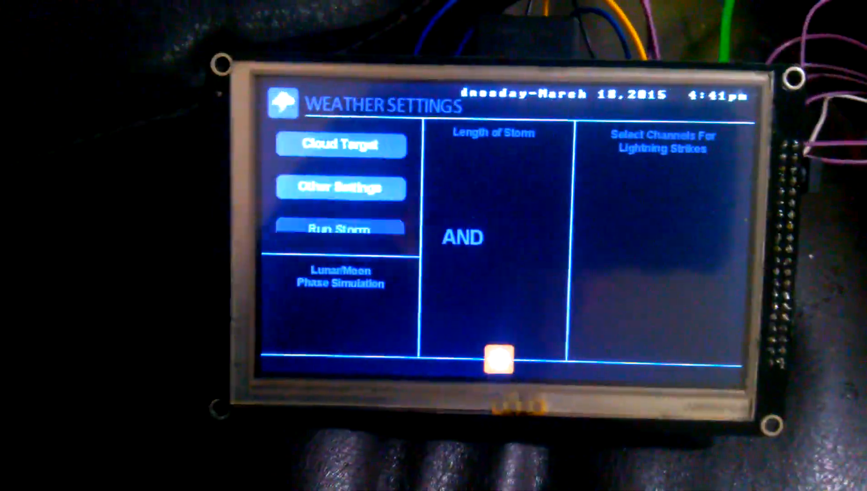
Set heater-on temperature to 70 °F and mute the low-temperature warning sound.
left_click(499, 362)
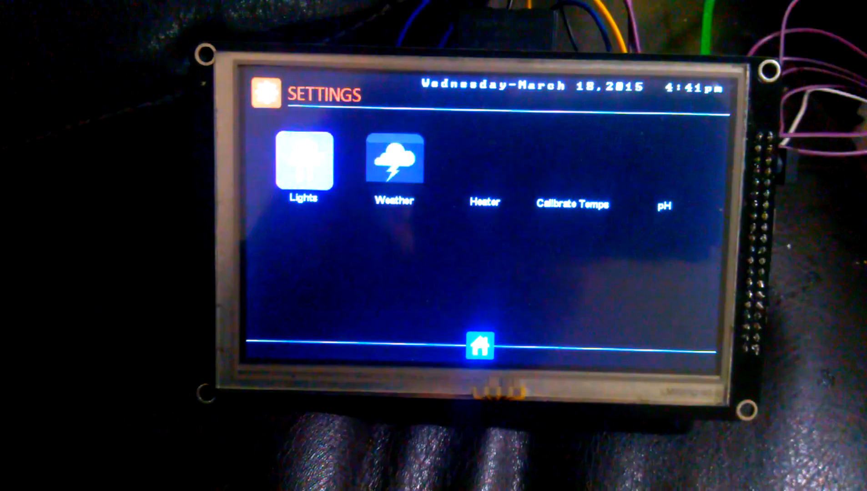
left_click(482, 203)
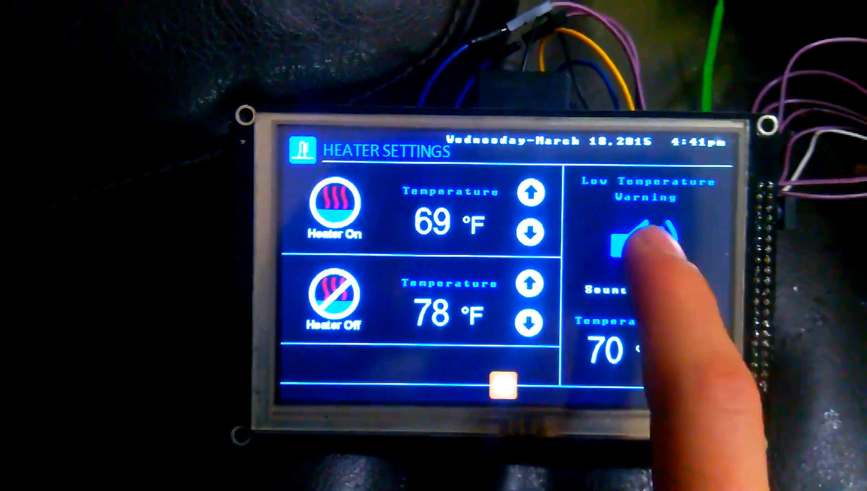
left_click(650, 238)
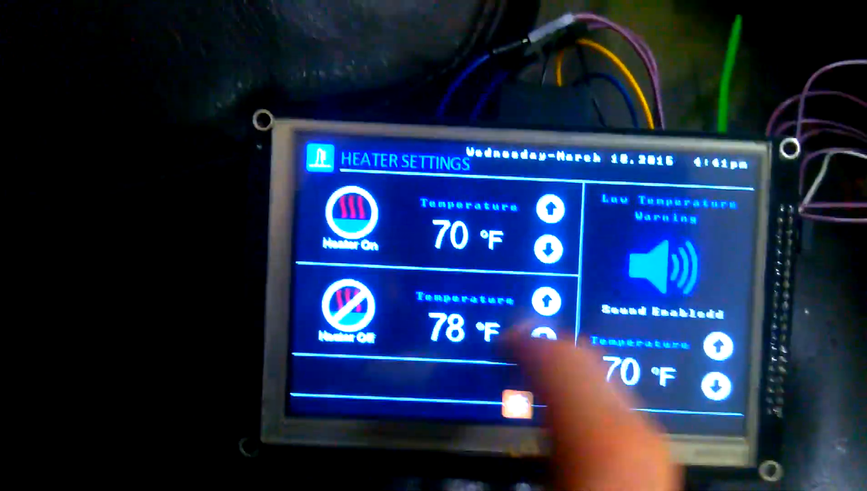
left_click(664, 261)
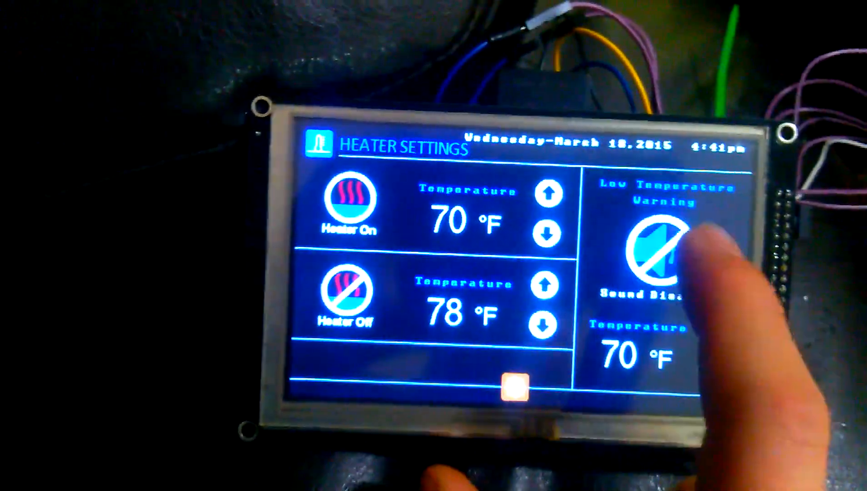
left_click(509, 384)
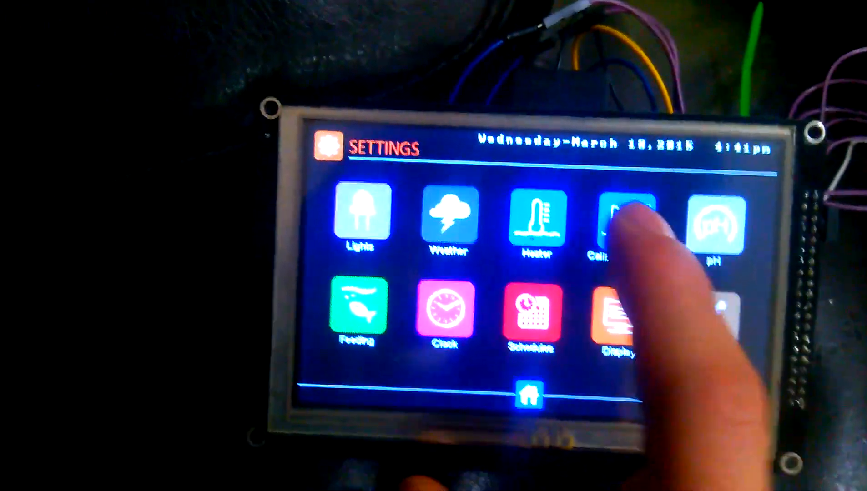
Review the temperature calibration settings, then go back to the settings menu.
left_click(602, 221)
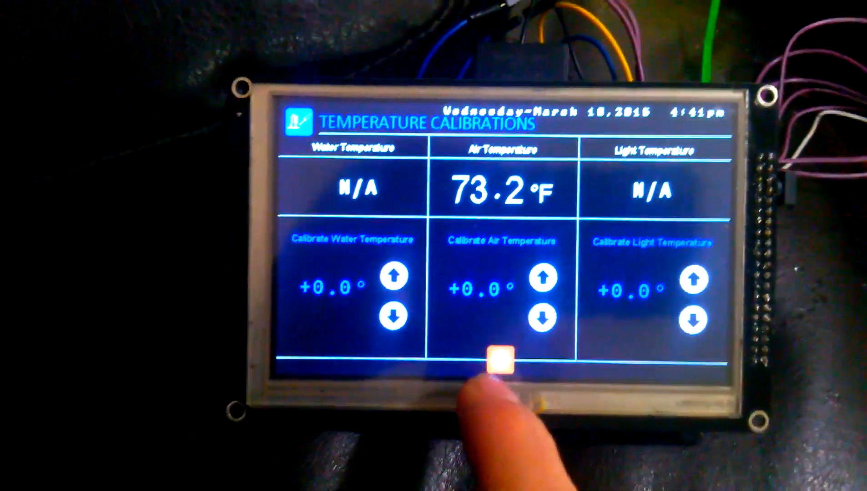
left_click(497, 360)
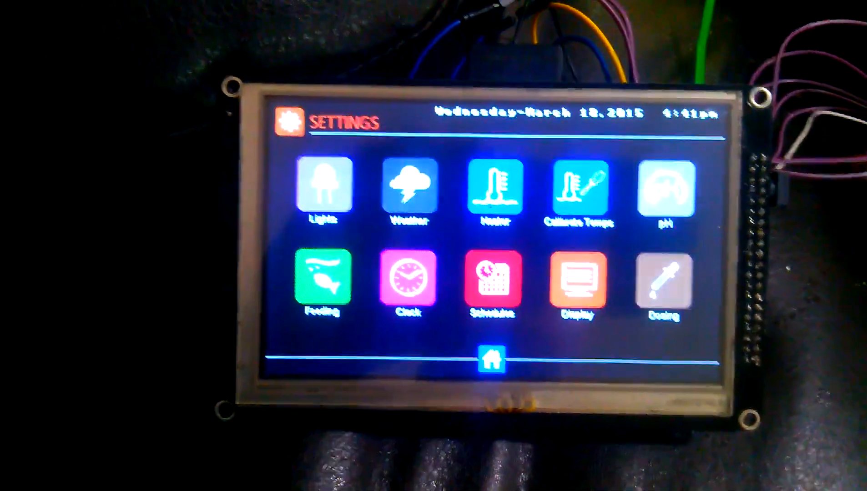
left_click(666, 187)
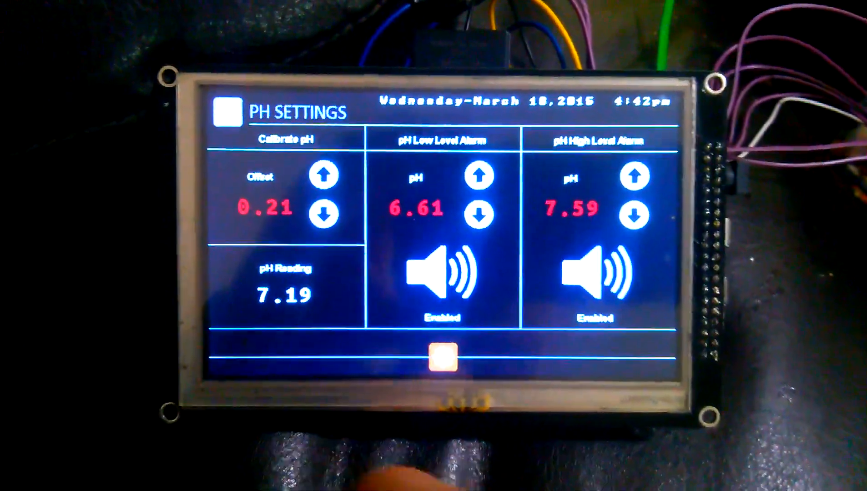
Step the pH Offset down from 0.21 to -0.10, then return to Settings.
left_click(442, 360)
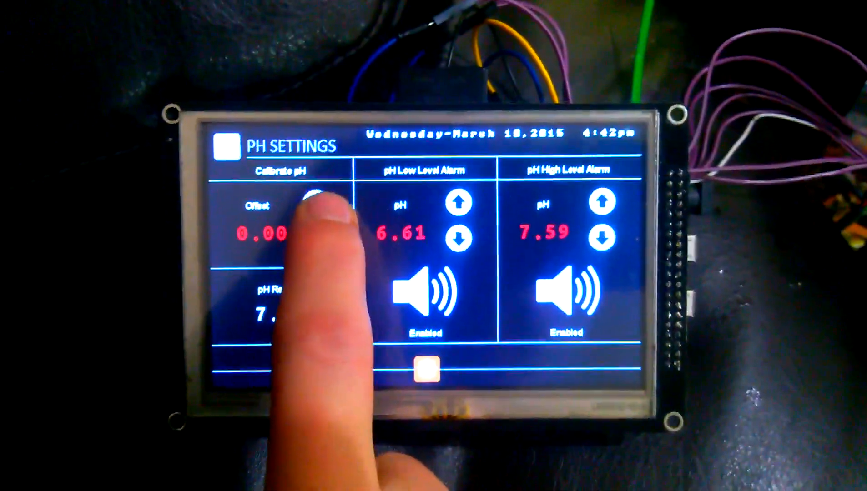
left_click(315, 236)
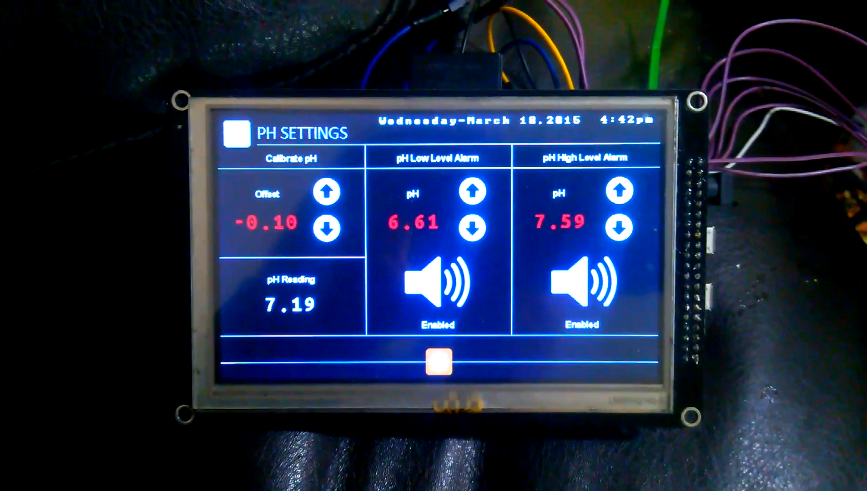
left_click(442, 366)
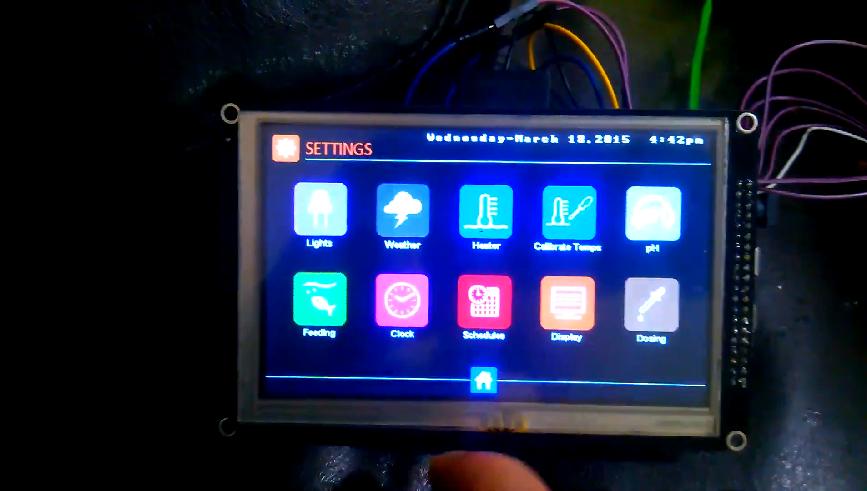
View feed settings, the feeding schedule and the dosing schedule, then return to Settings.
left_click(318, 300)
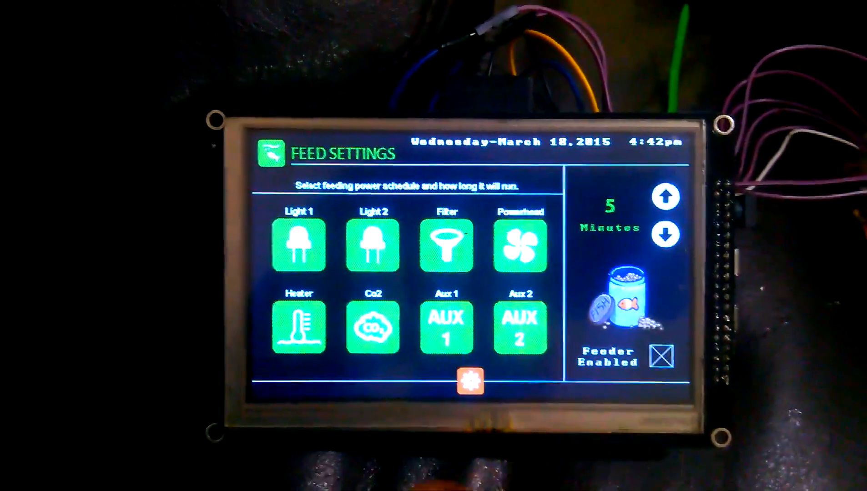
left_click(470, 381)
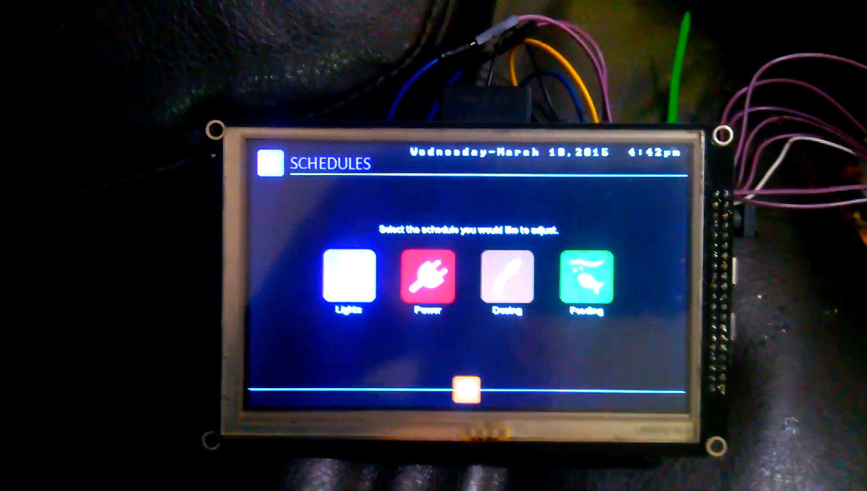
left_click(588, 279)
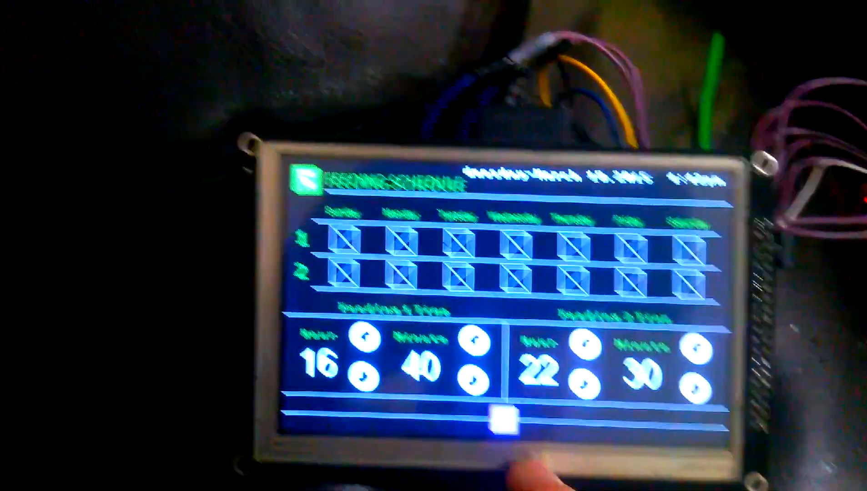
left_click(497, 424)
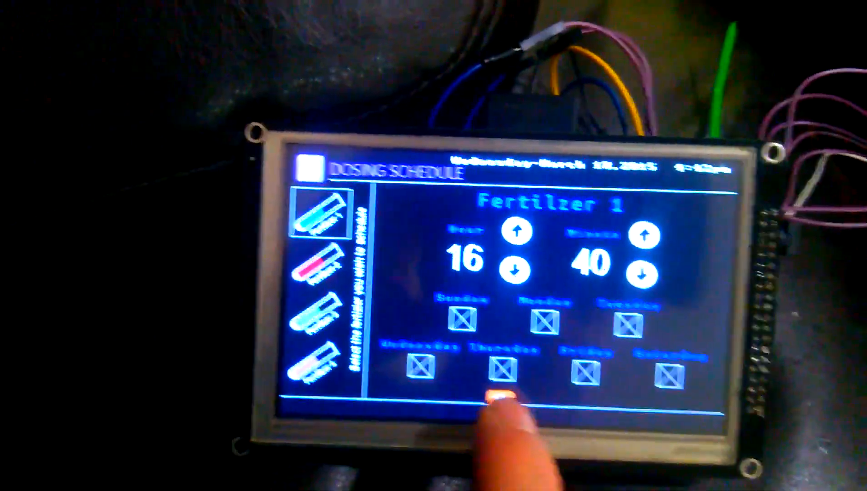
left_click(492, 387)
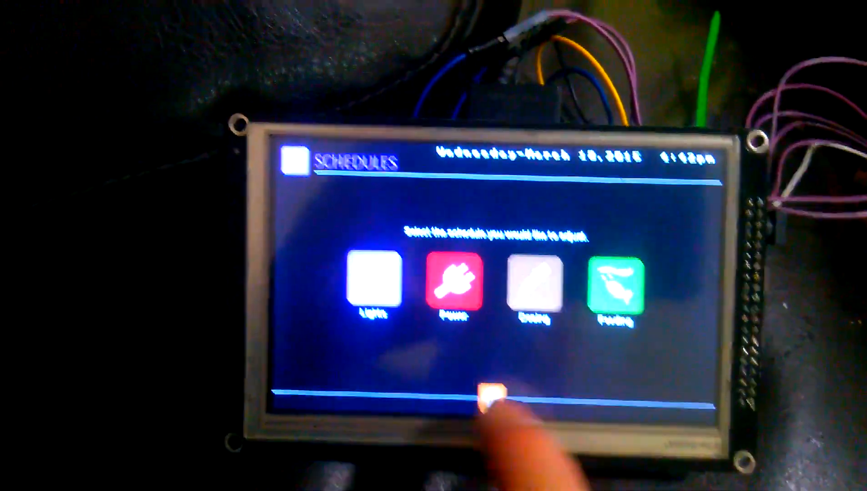
left_click(496, 398)
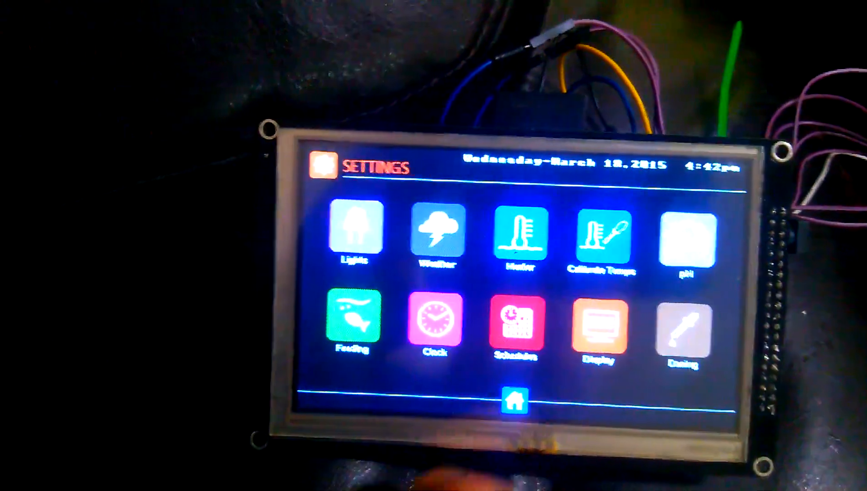
Assign red to the storm channel sliders, check channels 1–8 and 9–16, then go home.
left_click(597, 329)
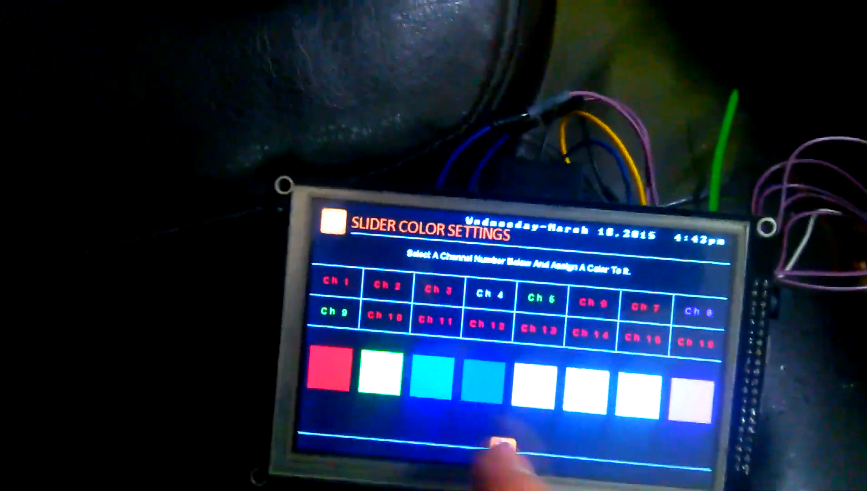
left_click(497, 443)
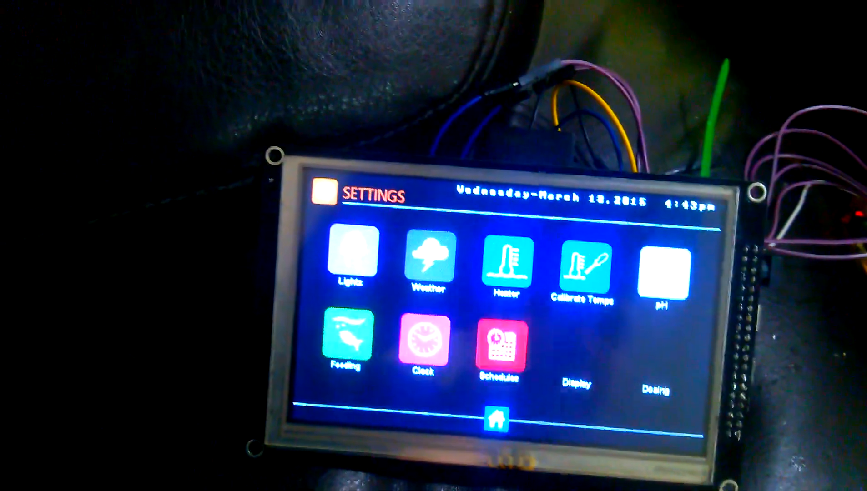
left_click(434, 260)
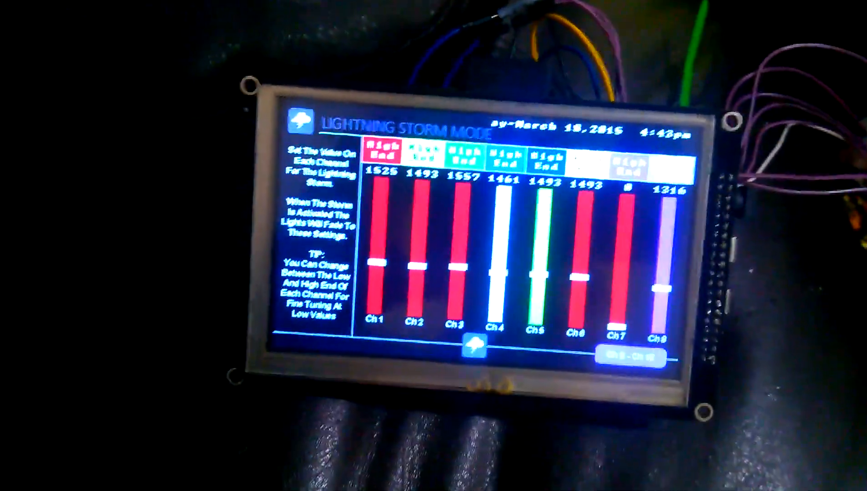
left_click(624, 356)
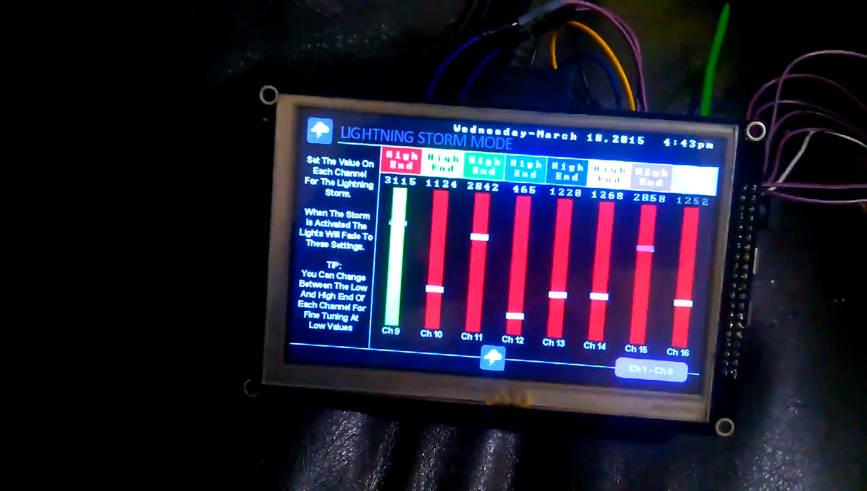
left_click(653, 372)
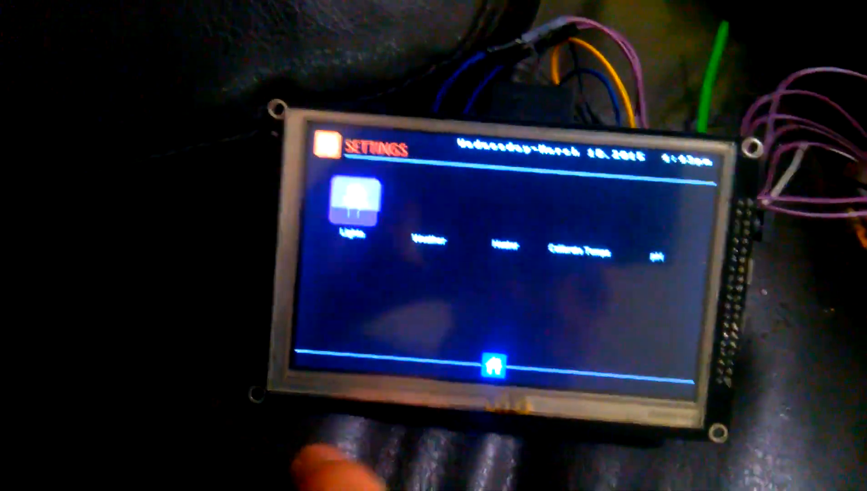
left_click(494, 367)
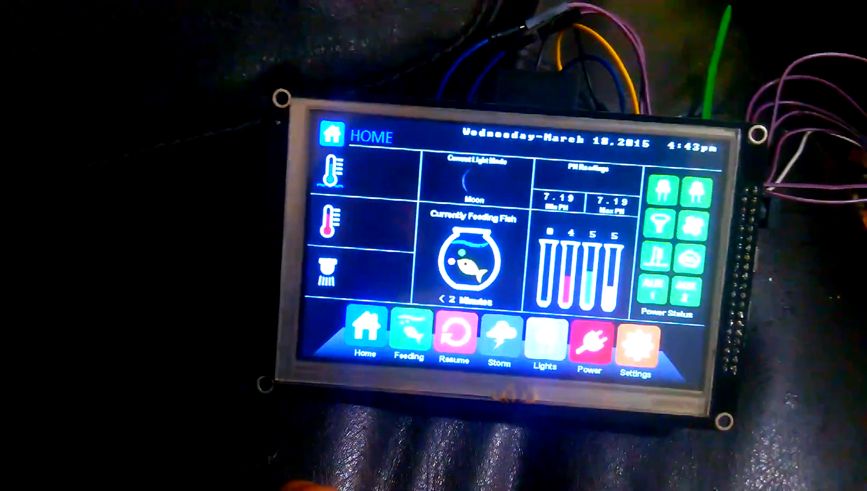
Trigger Manual Dose for Dosing Pump 3 in Pump Settings, then back out to Home.
left_click(639, 338)
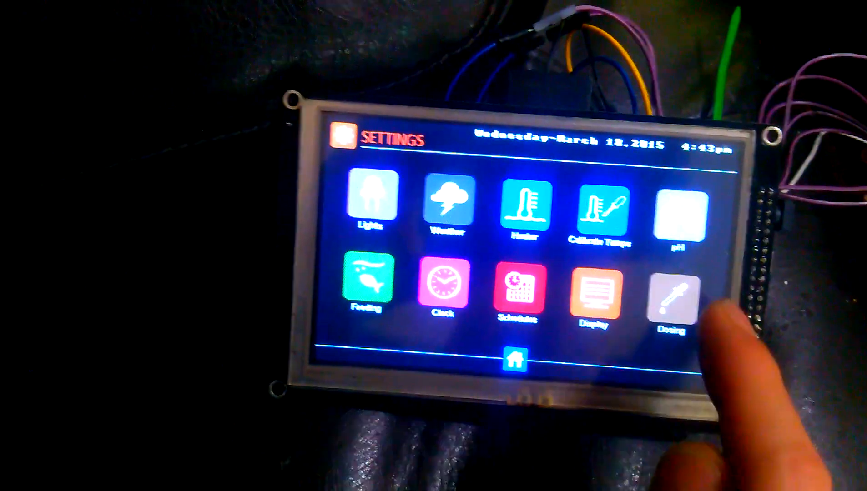
left_click(673, 295)
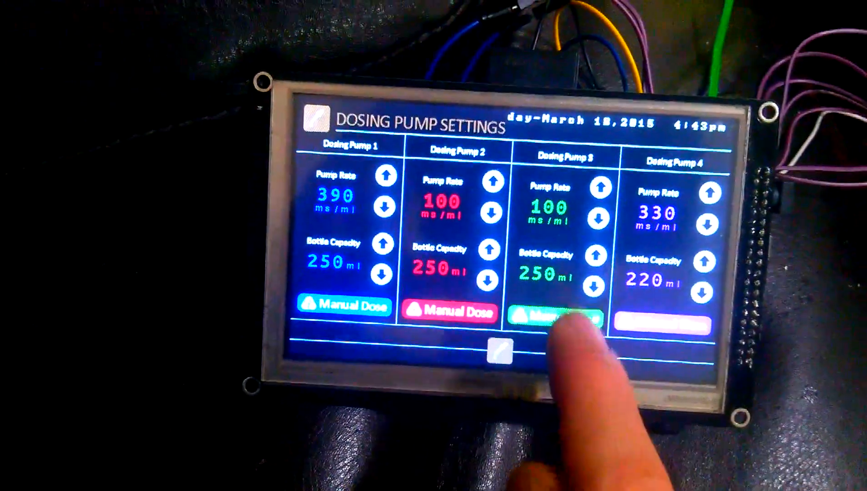
left_click(561, 311)
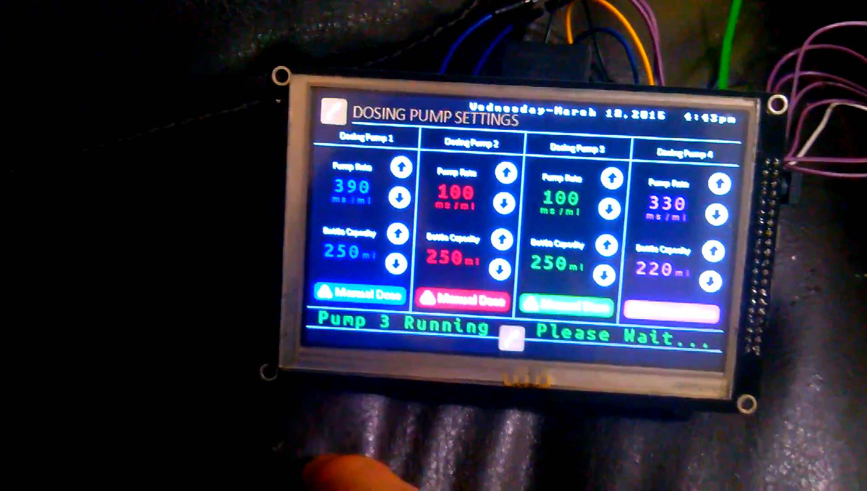
left_click(514, 343)
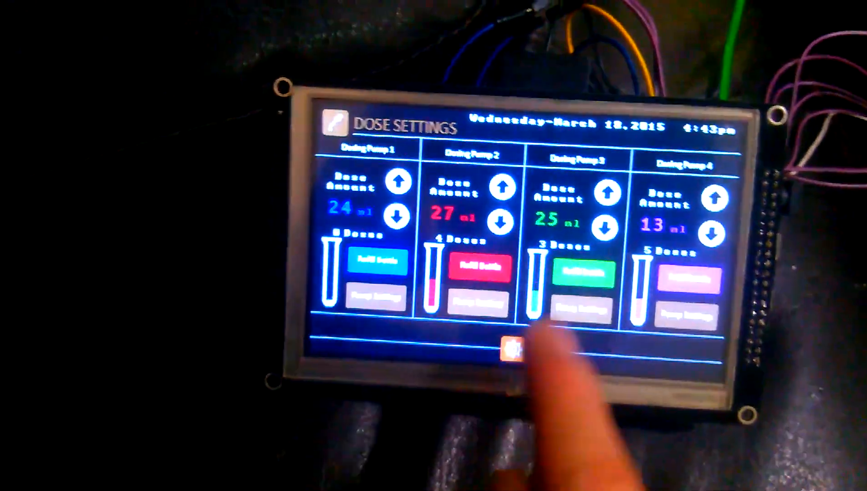
left_click(515, 354)
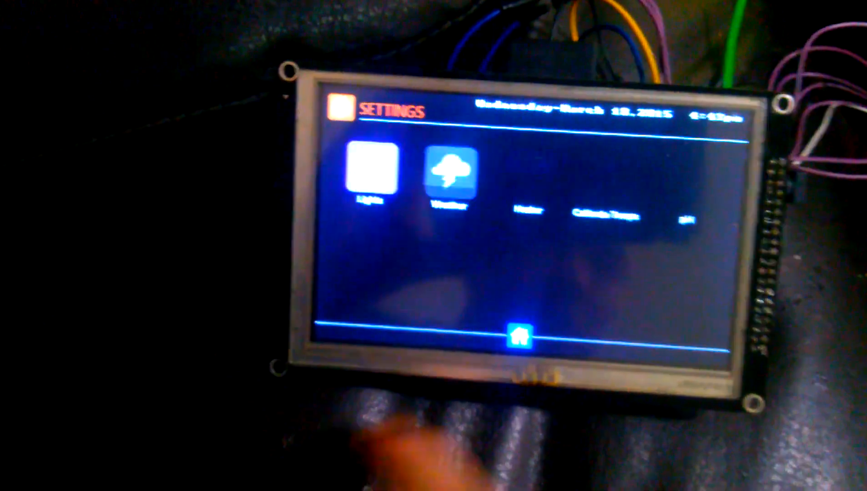
left_click(533, 337)
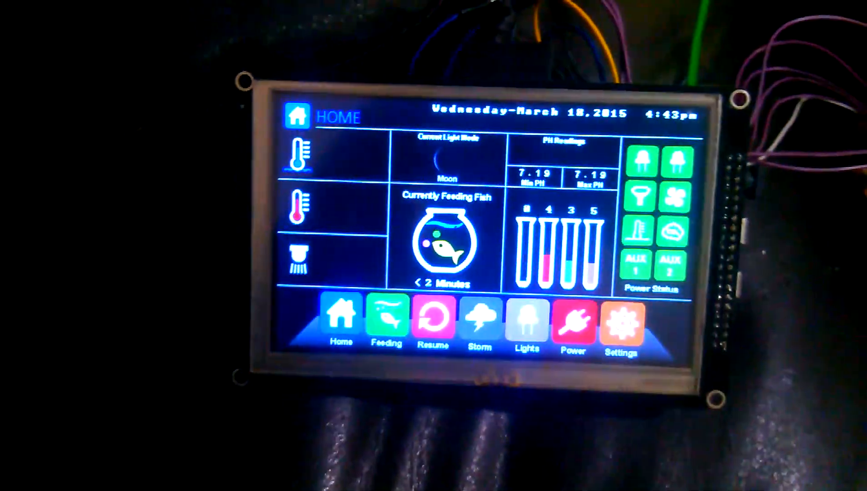